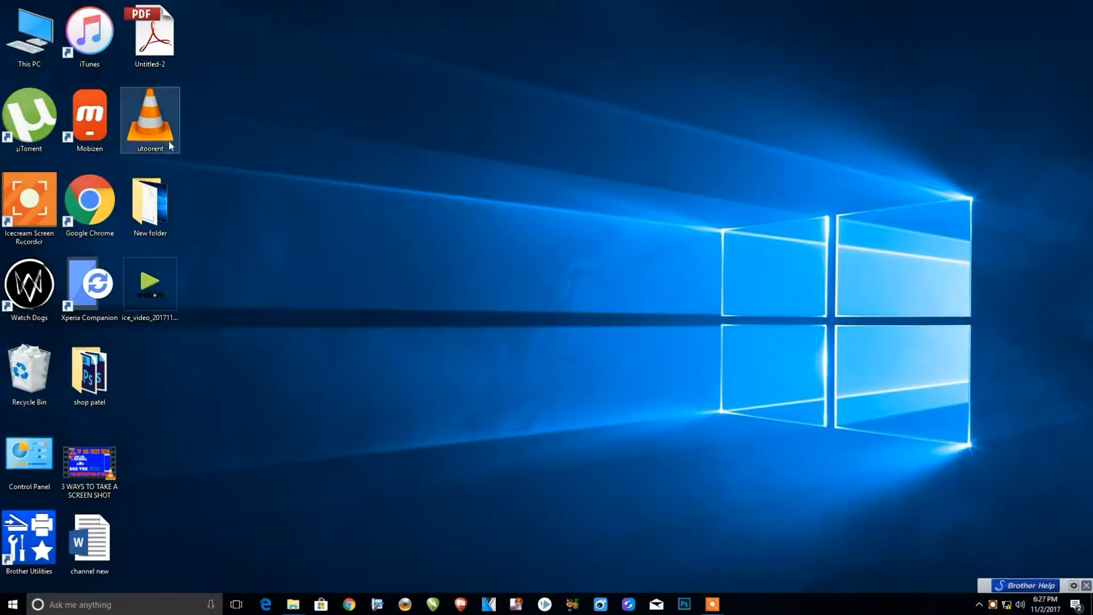
Check the utoorent video file's properties, then launch HandBrake from the taskbar
right_click(149, 119)
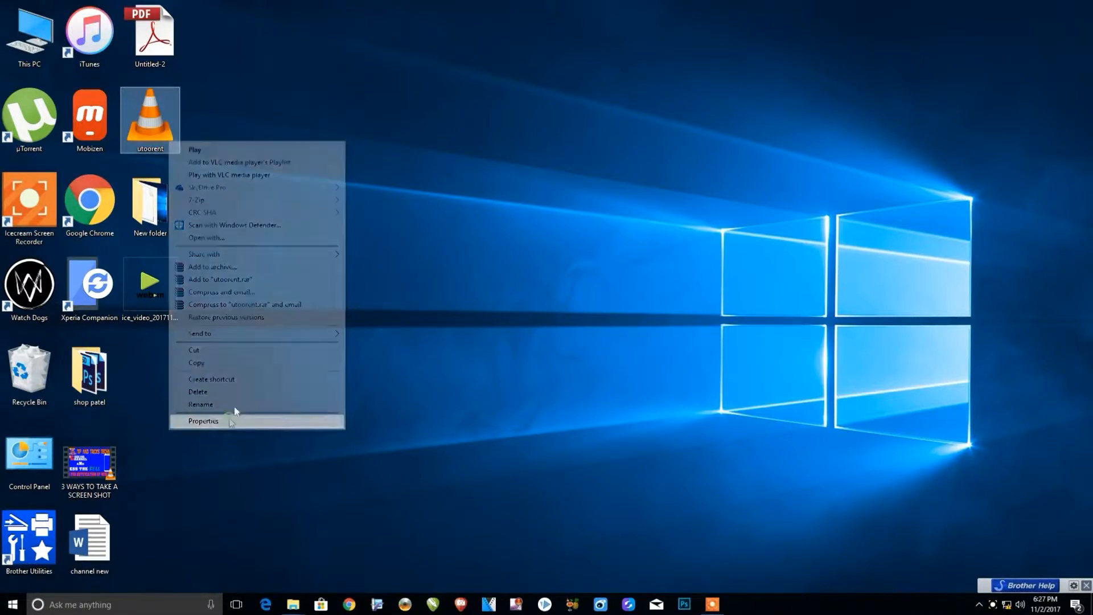
click(203, 420)
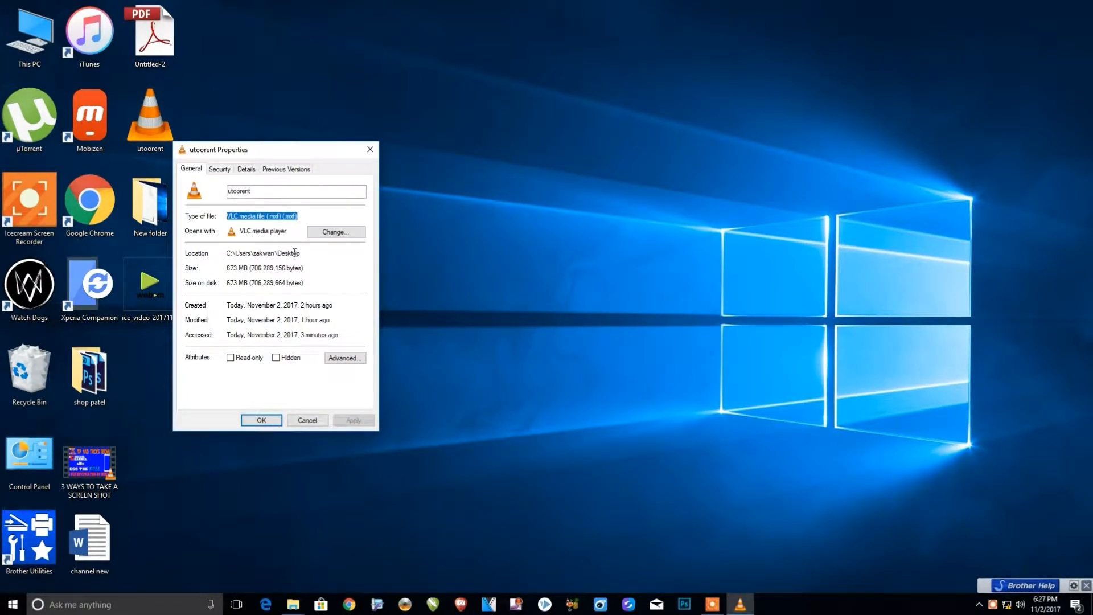
click(307, 420)
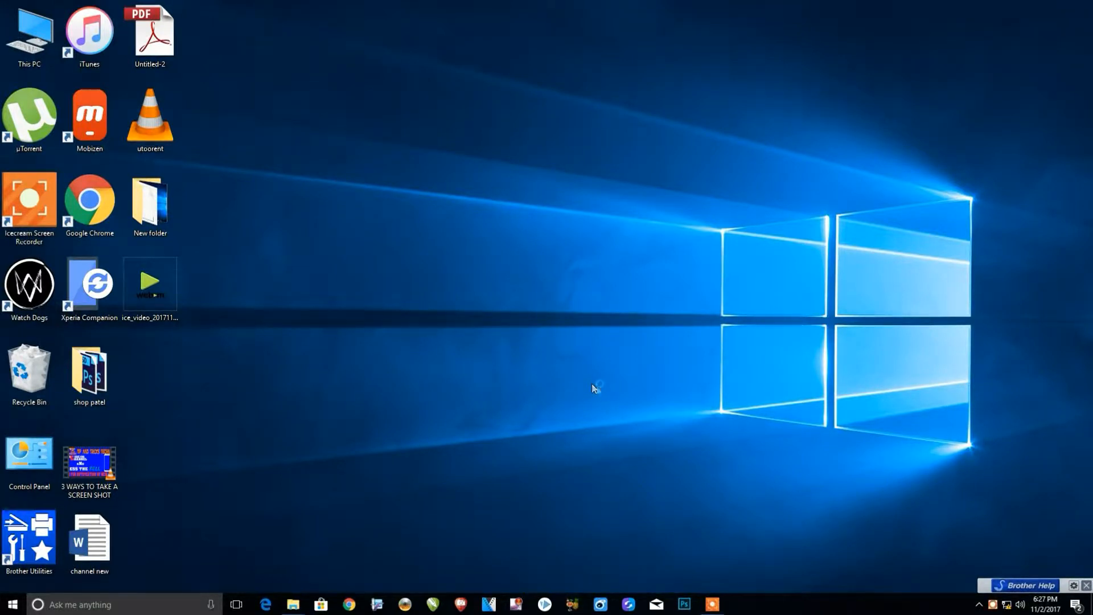
mouse_move(604, 381)
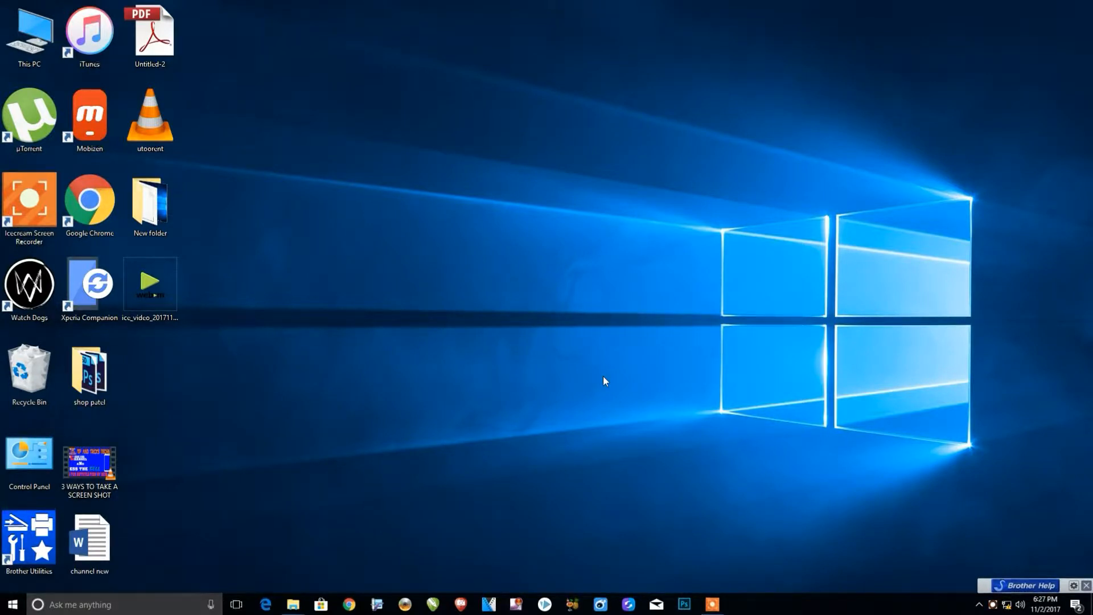
mouse_move(544, 311)
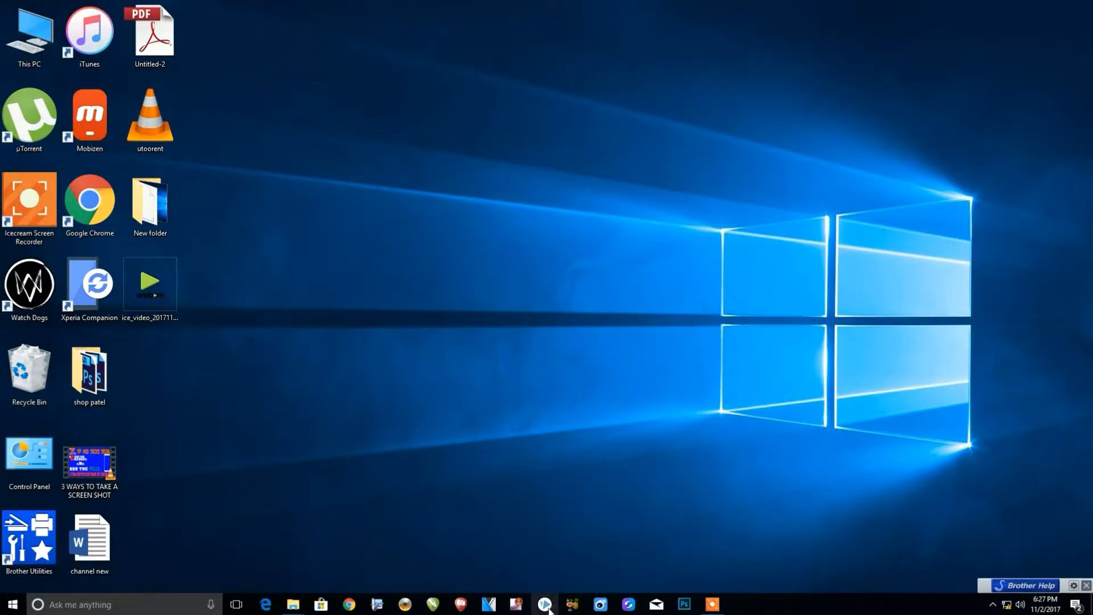
click(545, 604)
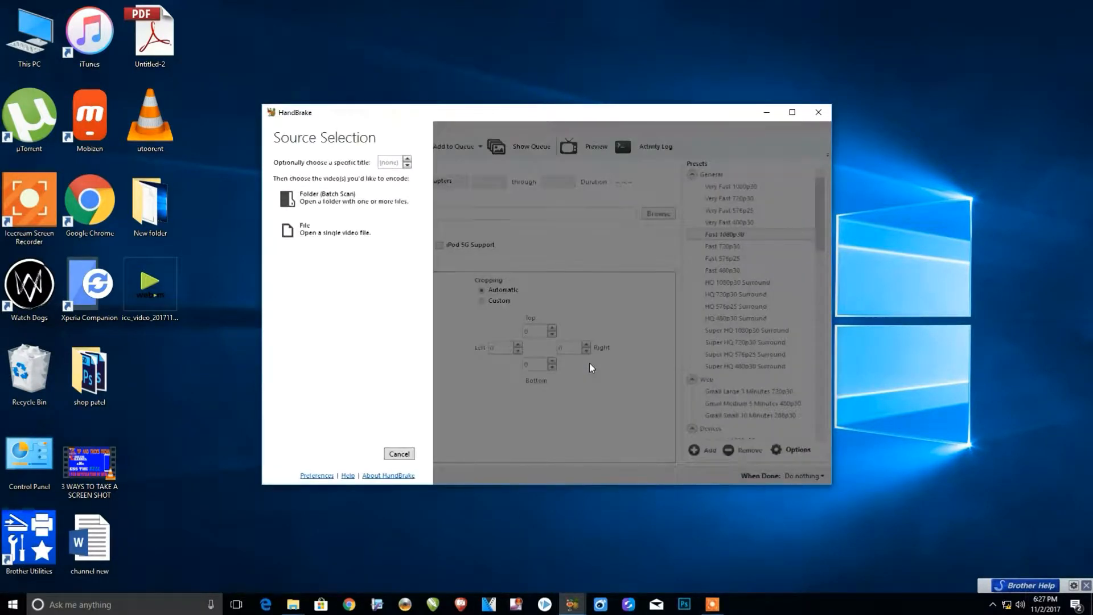
mouse_move(230, 243)
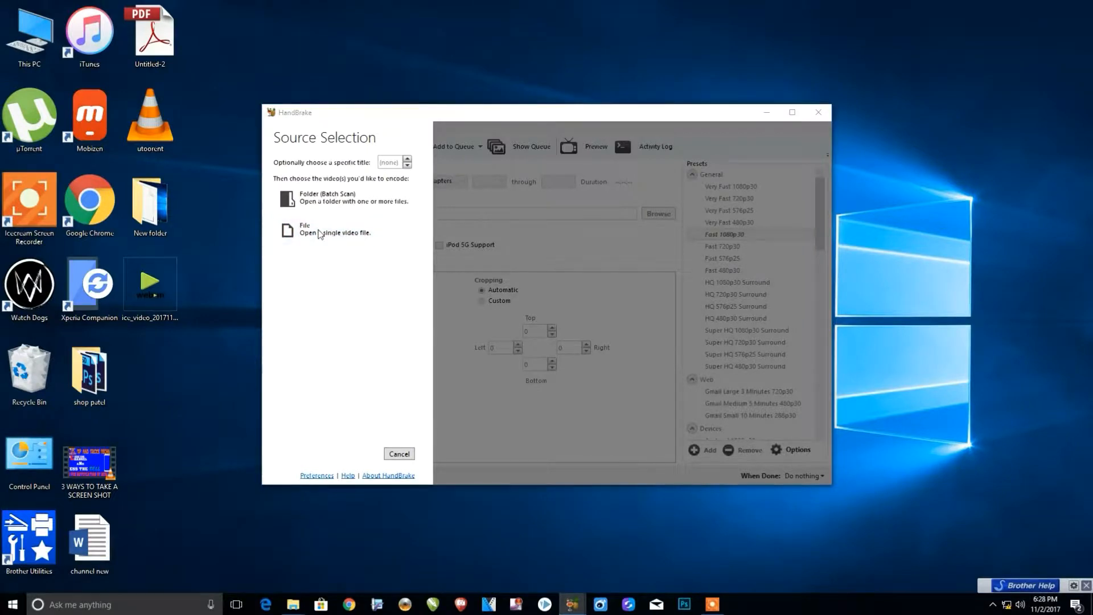
Pick a single file, check utoorent's properties, and load it as the 1920×1080, 6:17 source
click(287, 230)
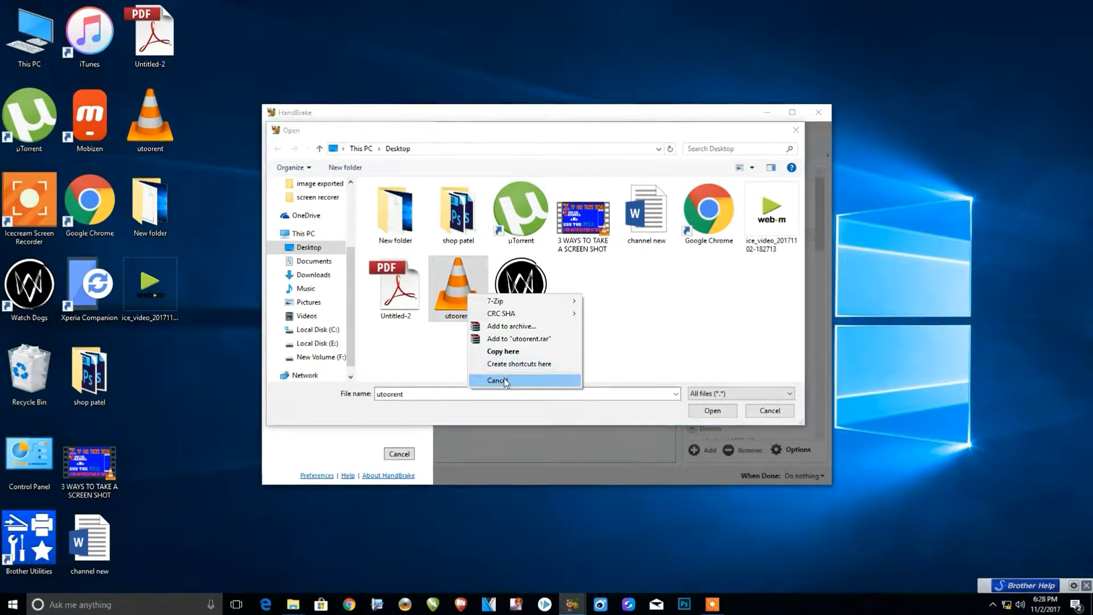
right_click(457, 286)
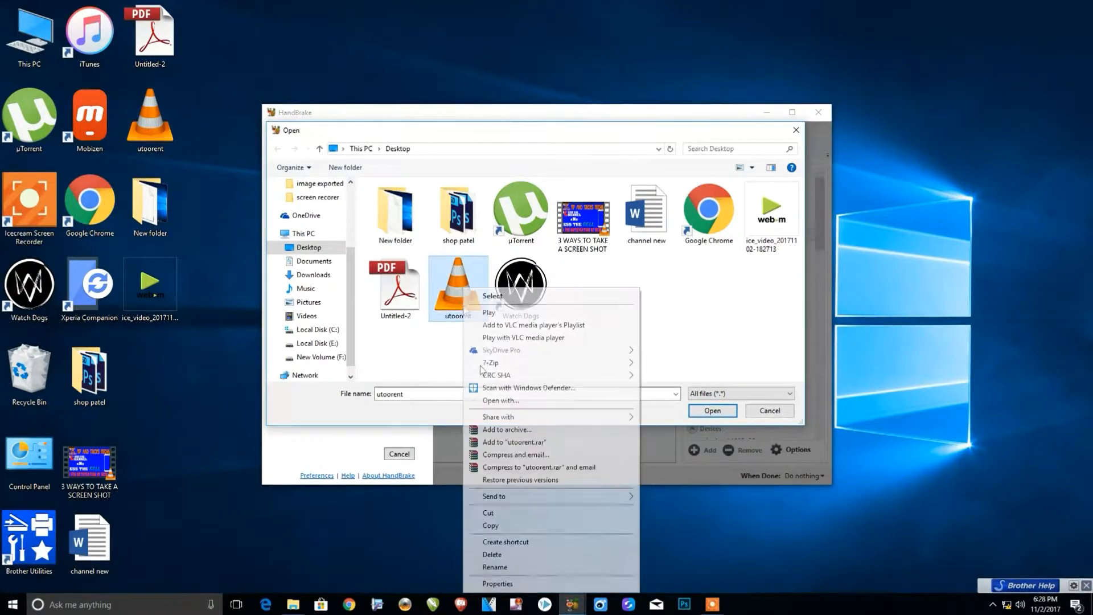
click(497, 584)
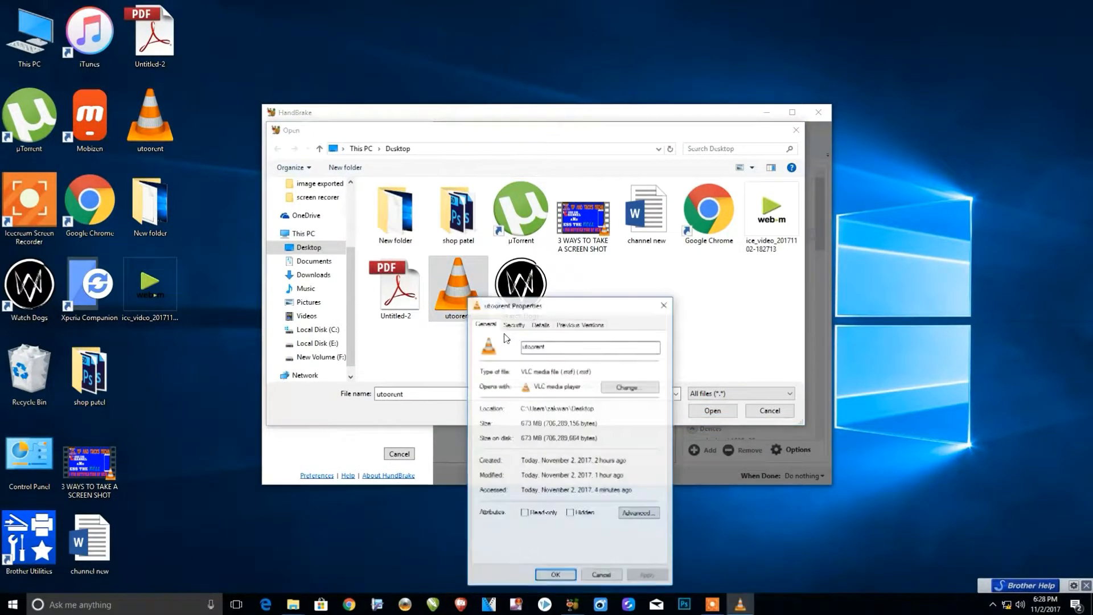
click(555, 574)
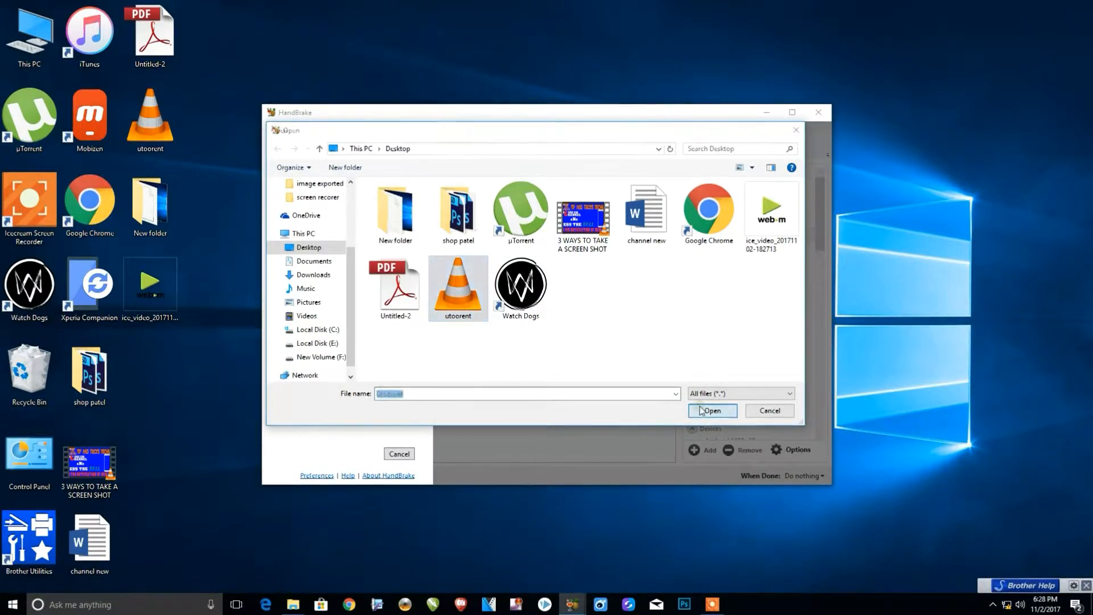
click(712, 411)
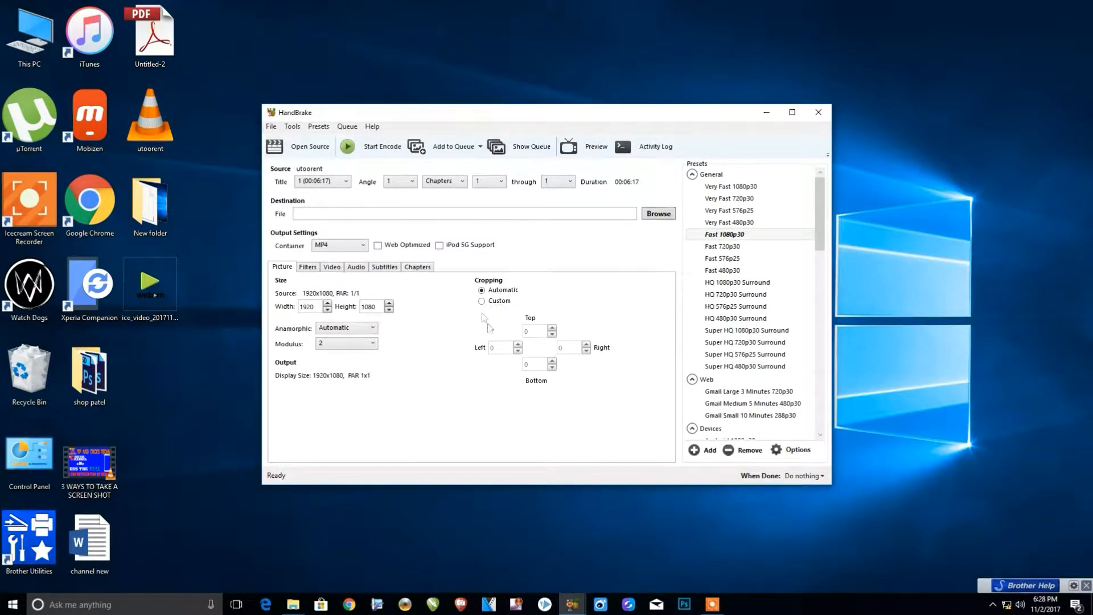
Switch cropping to custom with 0 margins and drag video quality to RF 0 lossless
click(481, 301)
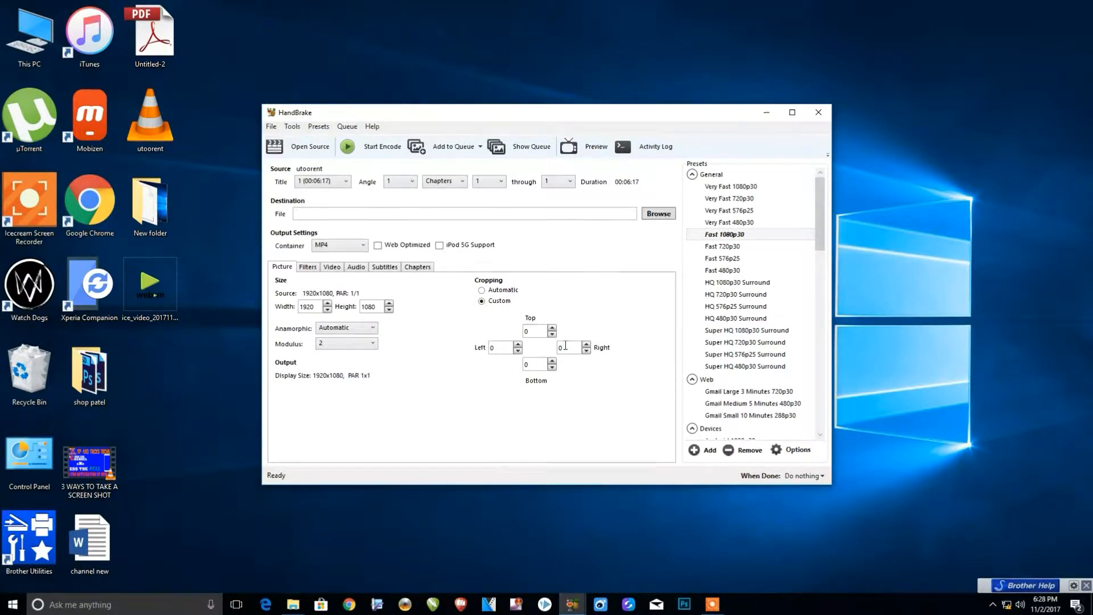
click(535, 330)
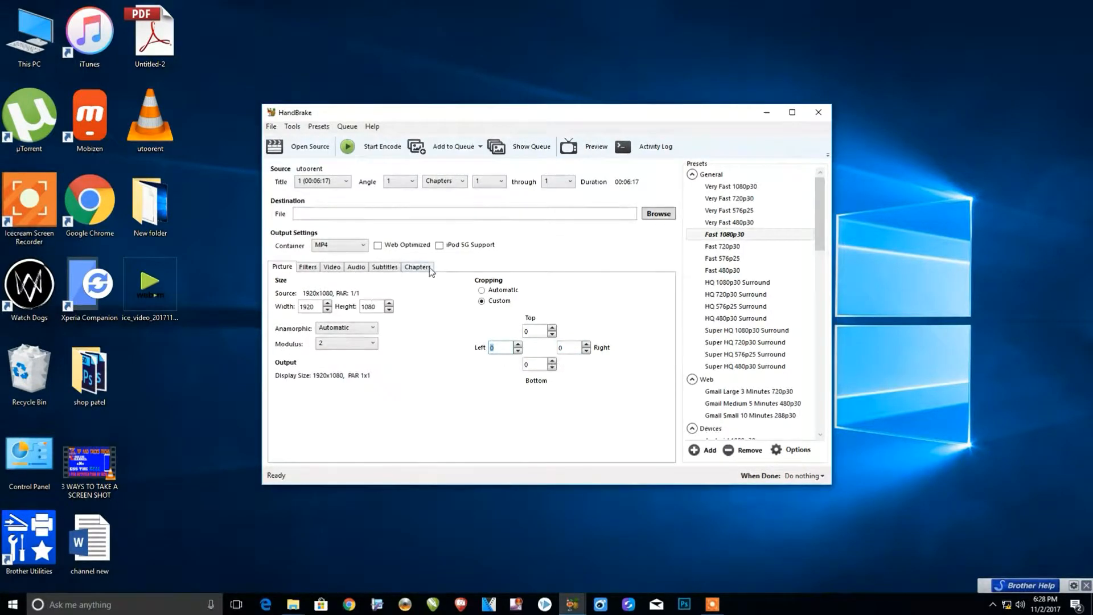
click(331, 266)
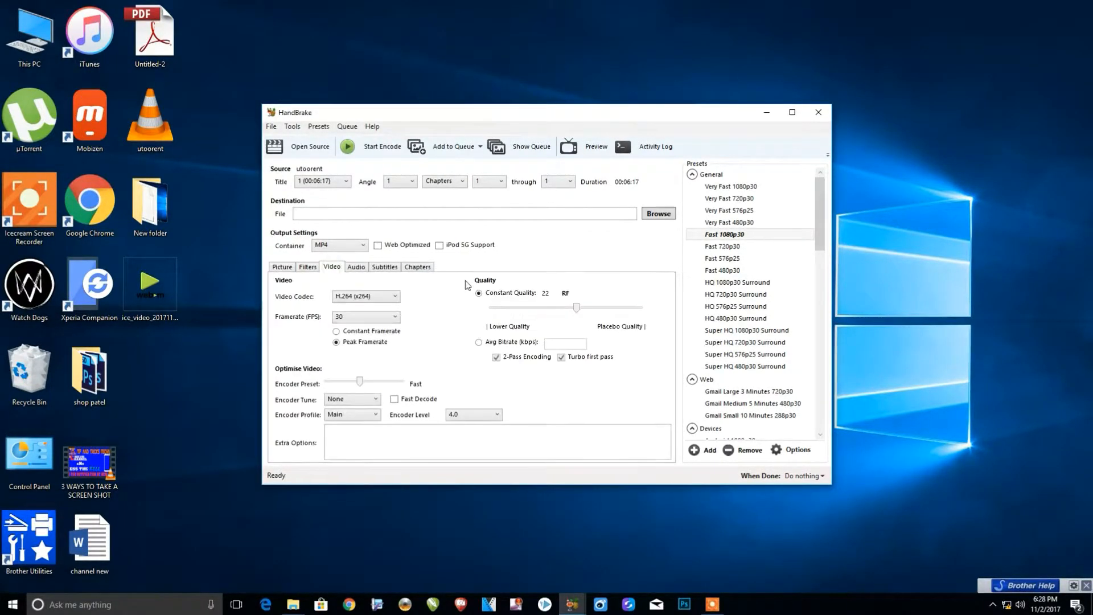
drag(577, 307, 598, 307)
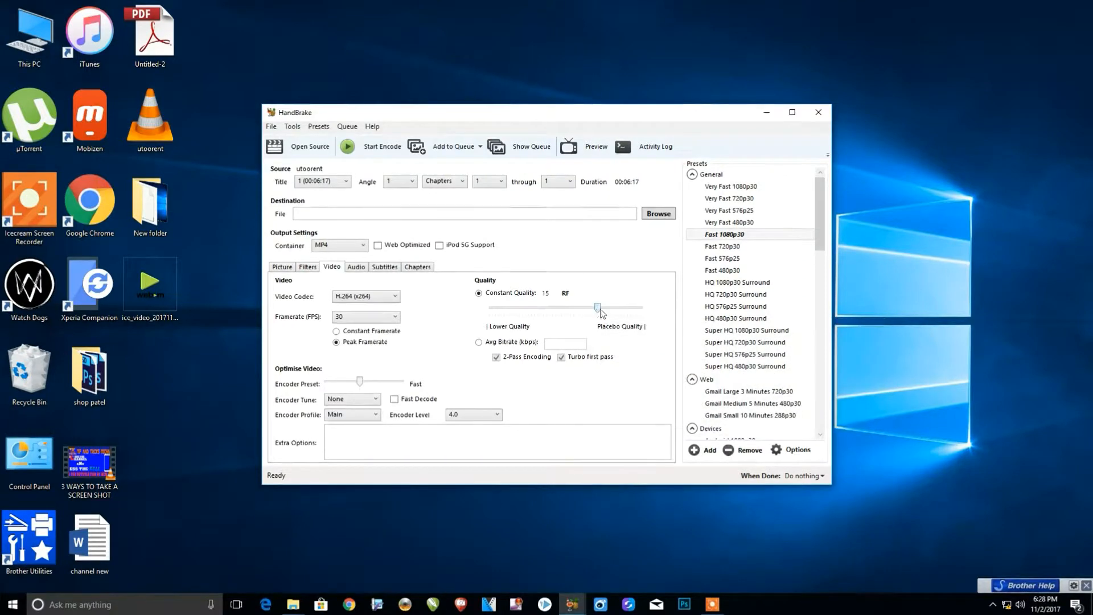
drag(598, 307, 640, 307)
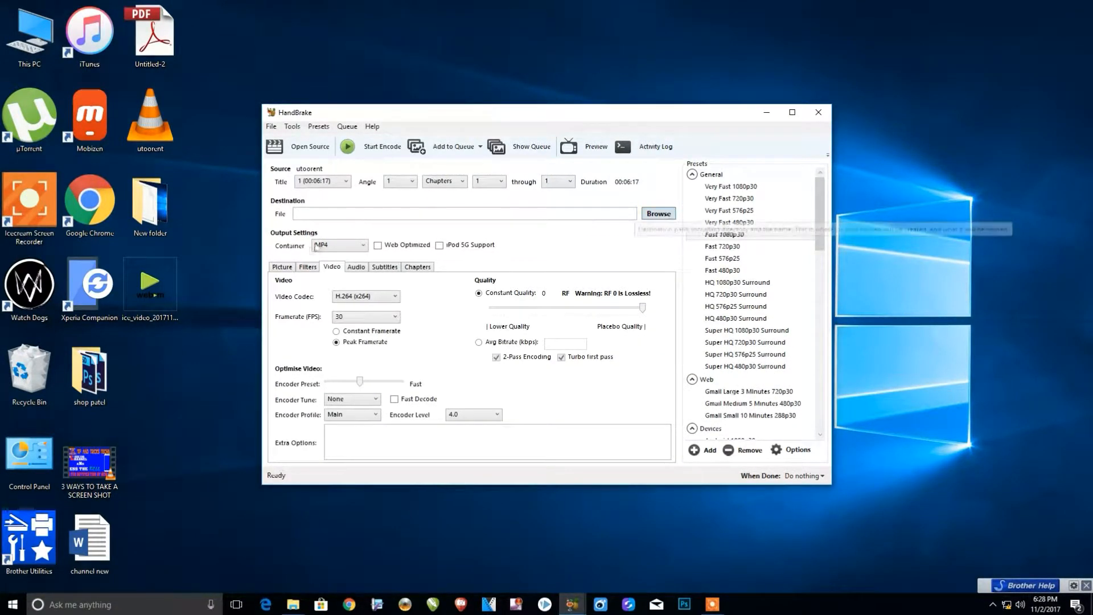
Save the output as 'toorent tutorial.mp4' in the screen recorer folder on New Volume (F:)
click(282, 267)
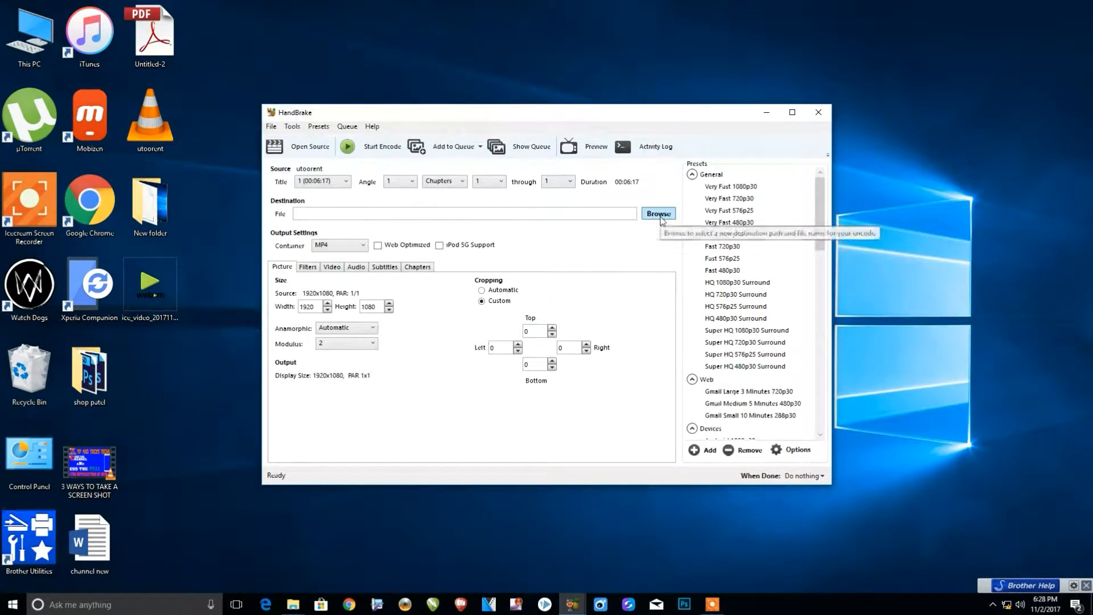
click(657, 213)
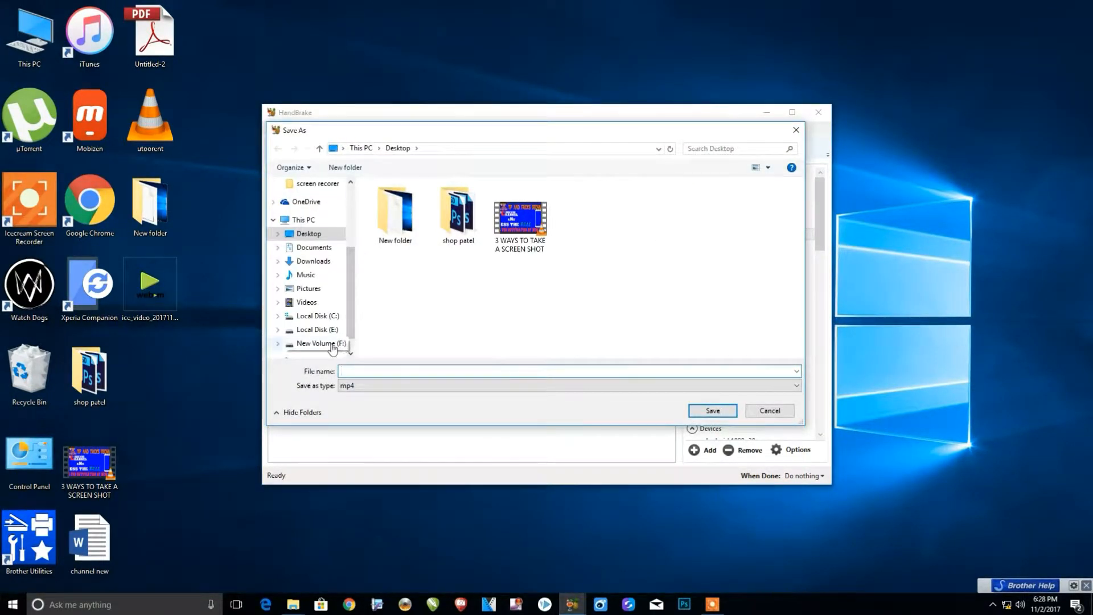
click(322, 343)
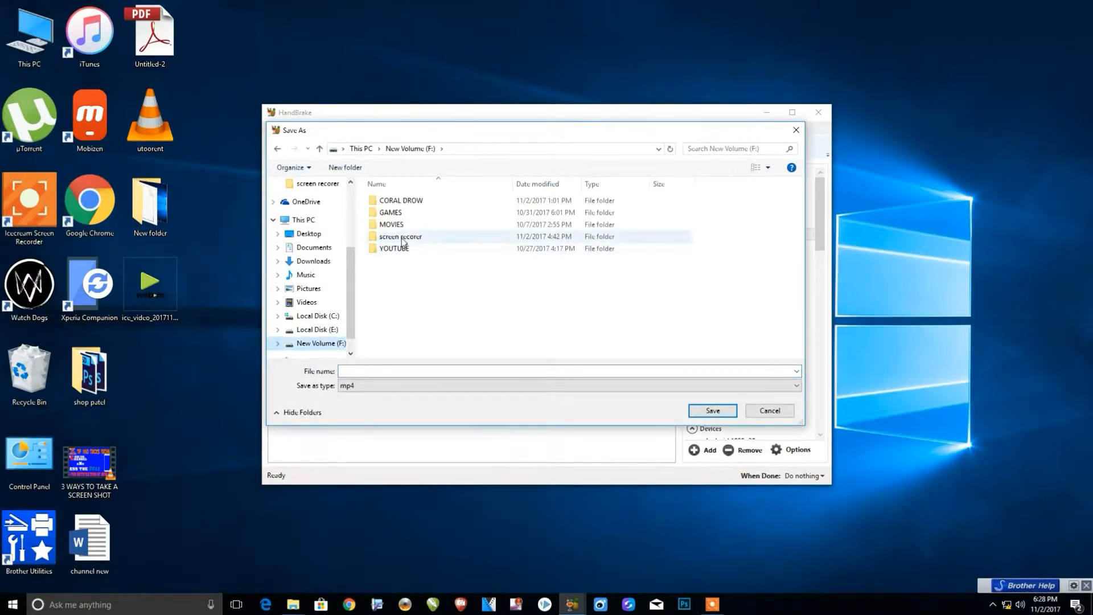
double_click(400, 236)
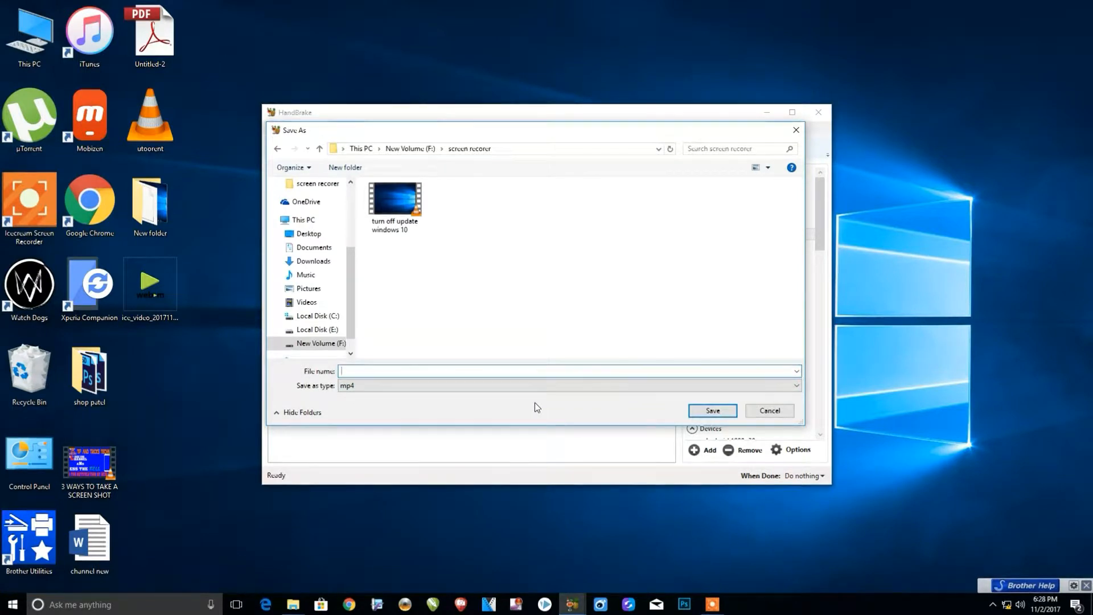
text(tool)
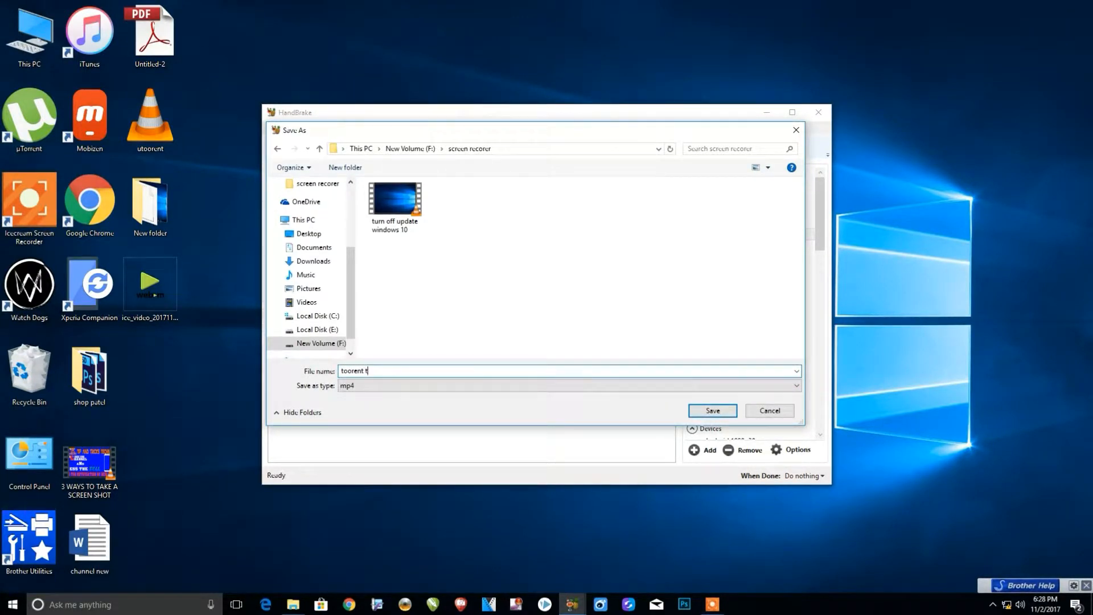
text(utorial)
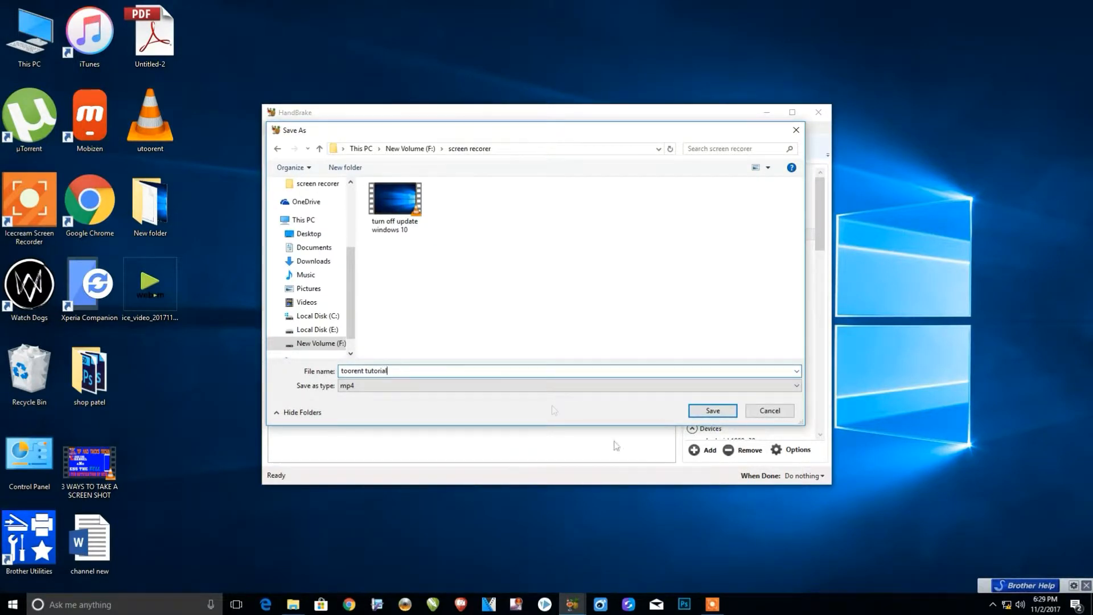
click(711, 411)
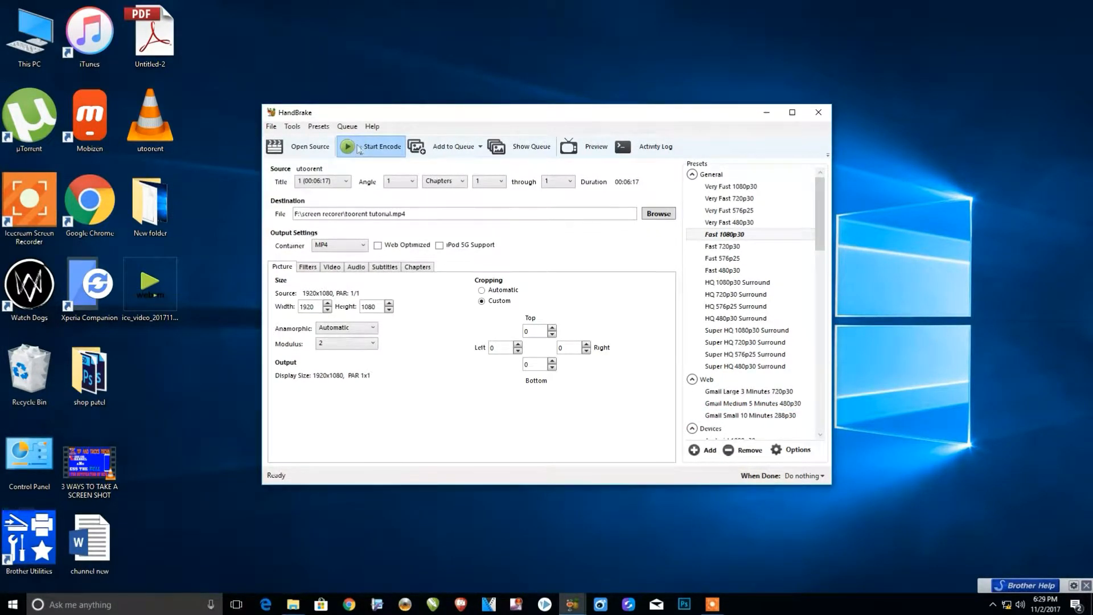
Start encoding utoorent into toorent tutorial.mp4
click(376, 146)
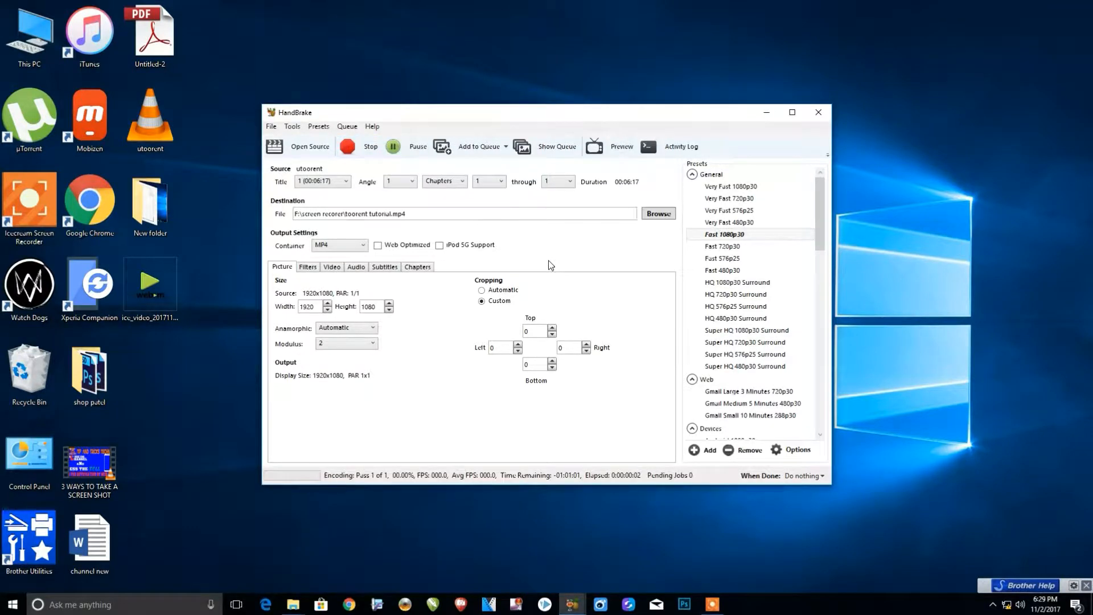
mouse_move(435, 491)
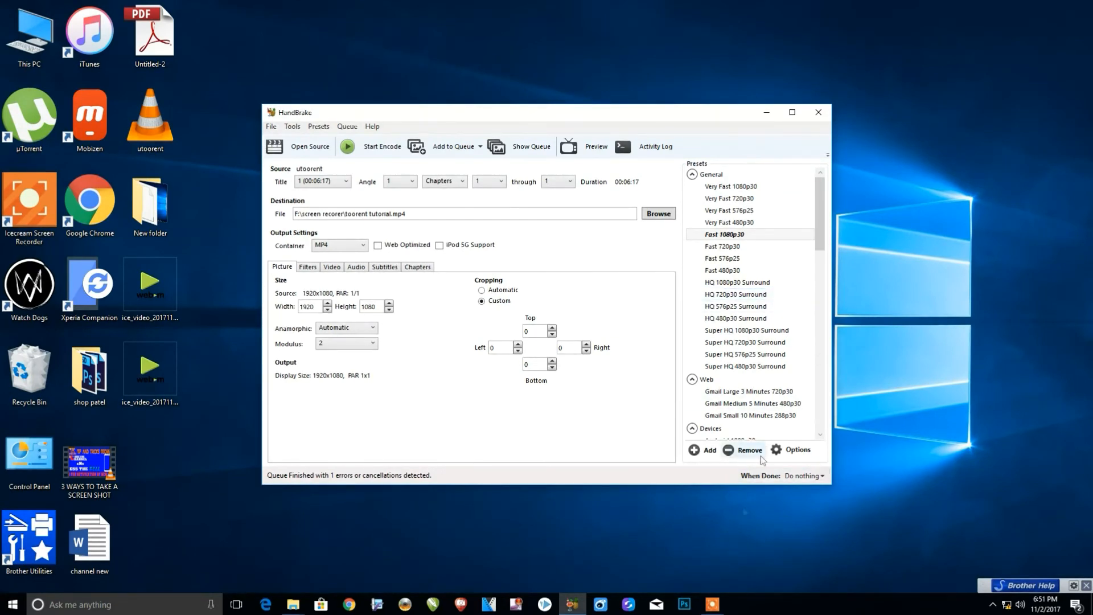
mouse_move(733, 549)
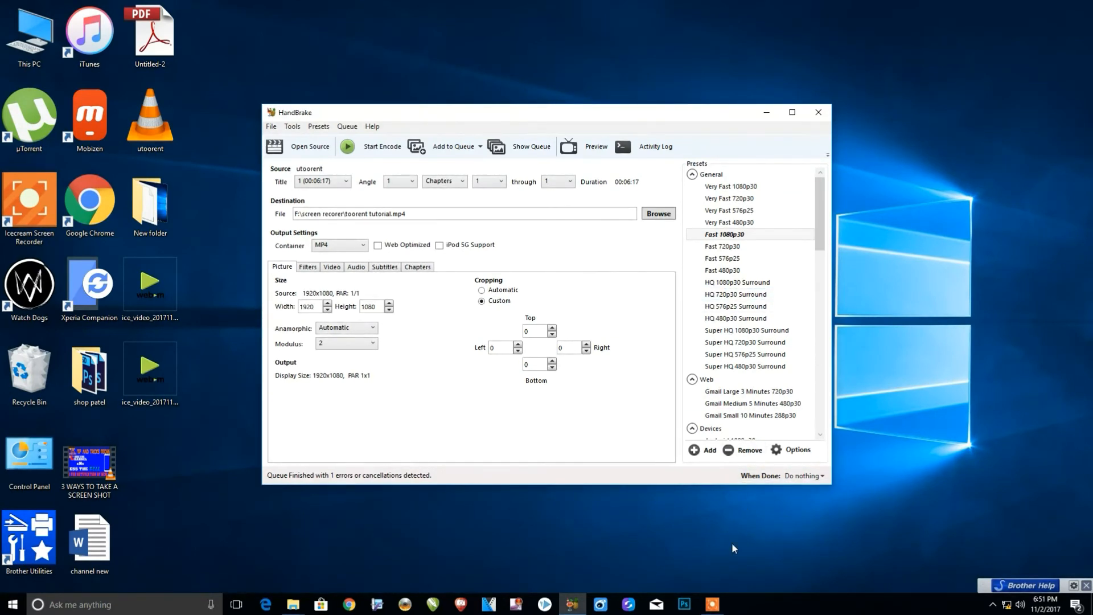